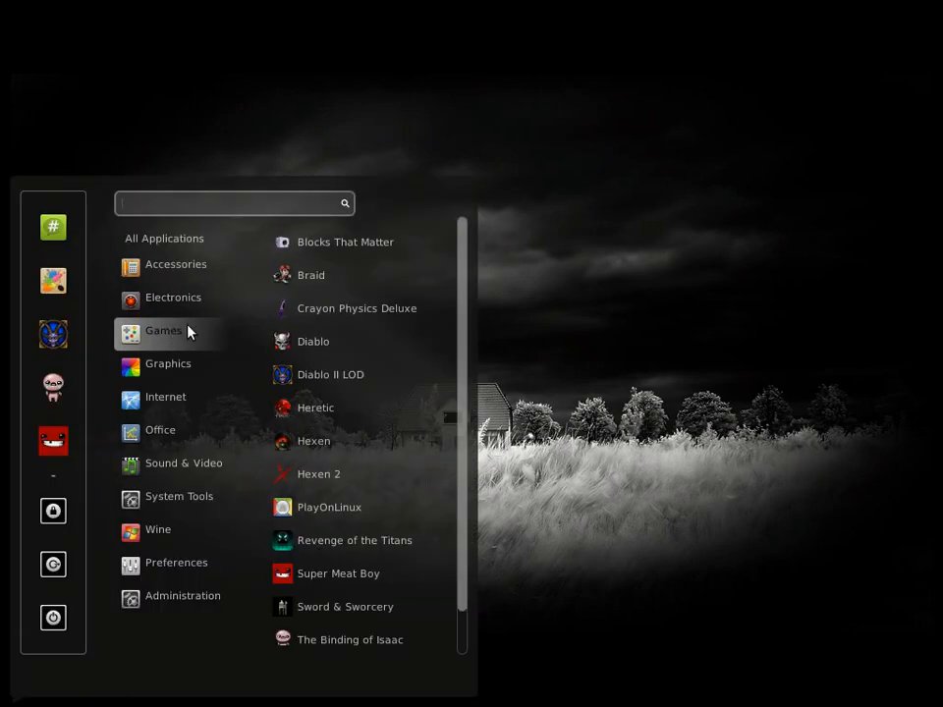
{"action": "mouse_move", "coordinate": [313, 342]}
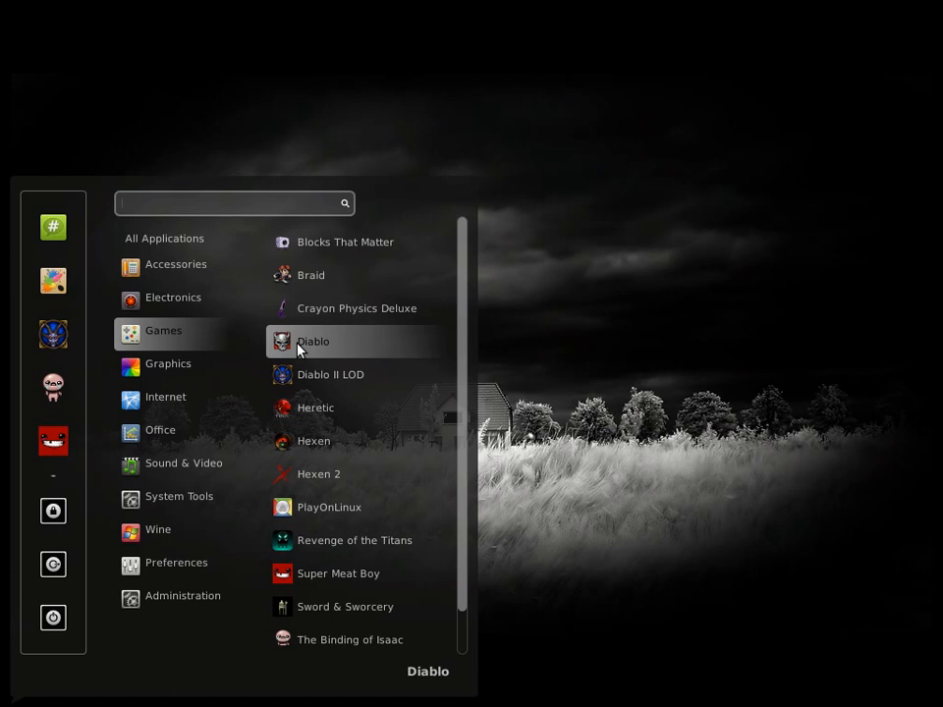
Launch Diablo from the Games category so it starts in a Wine desktop window
{"action": "left_click", "coordinate": [315, 342]}
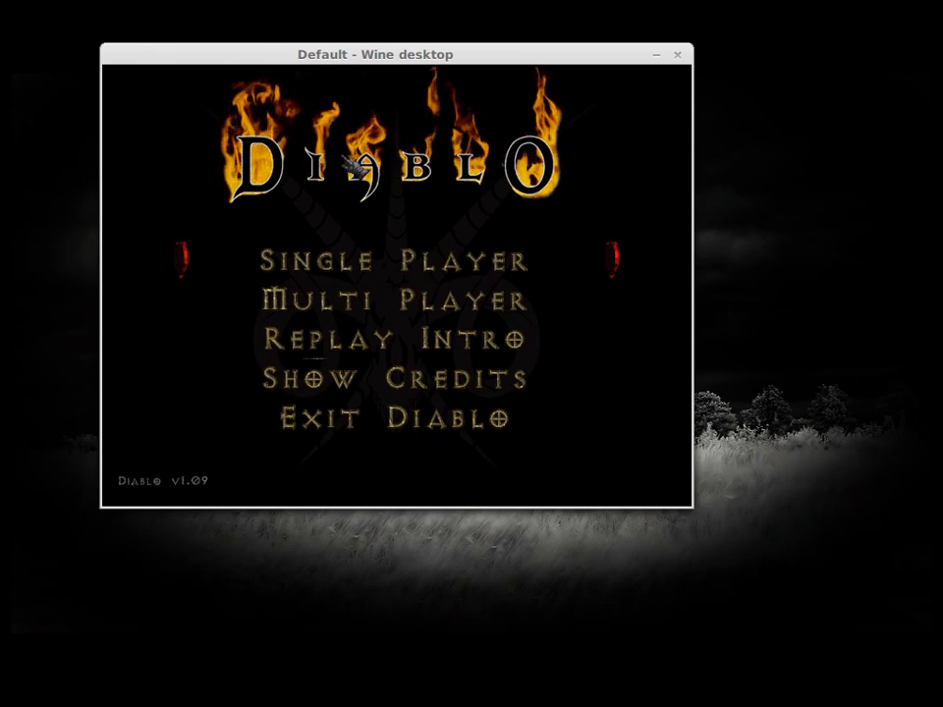
Choose Single Player from Diablo's main menu to enter the level 1 dungeon
{"action": "left_click", "coordinate": [395, 259]}
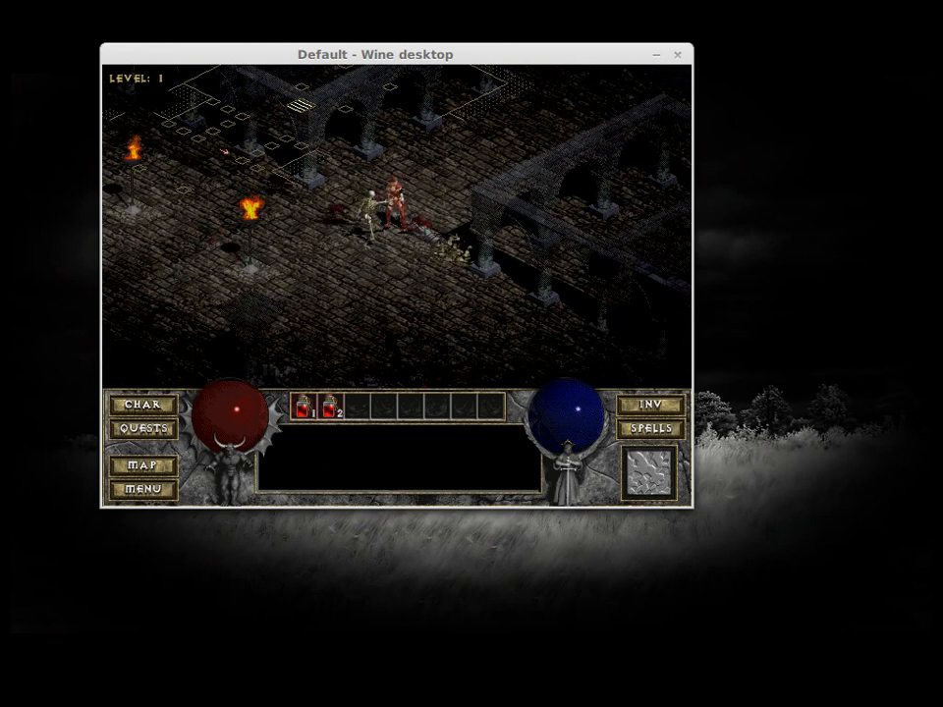
Fight through the dungeon, then quit Diablo via its in-game menu back to the desktop
{"action": "left_click", "coordinate": [393, 206]}
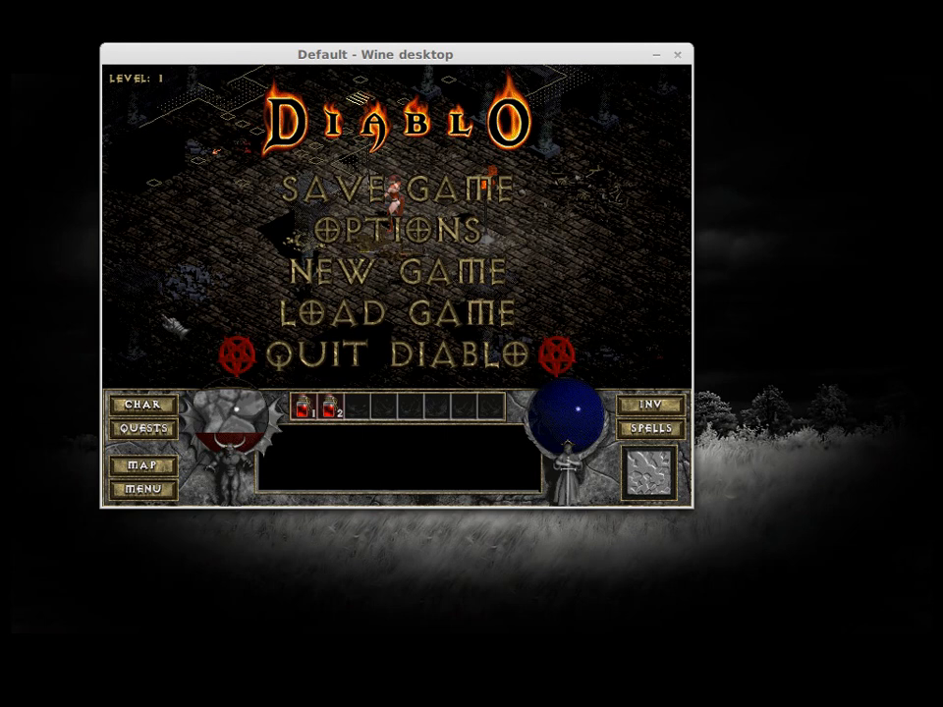
{"action": "left_click", "coordinate": [401, 354]}
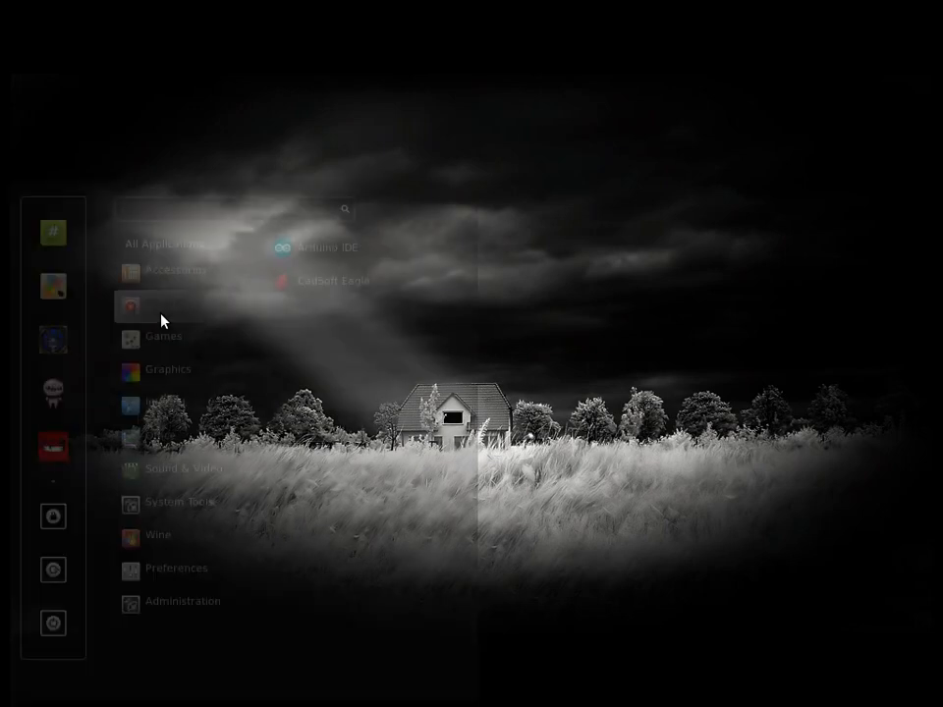
Launch a blank Terminal window from the Accessories category of the Mint menu
{"action": "left_click", "coordinate": [165, 330]}
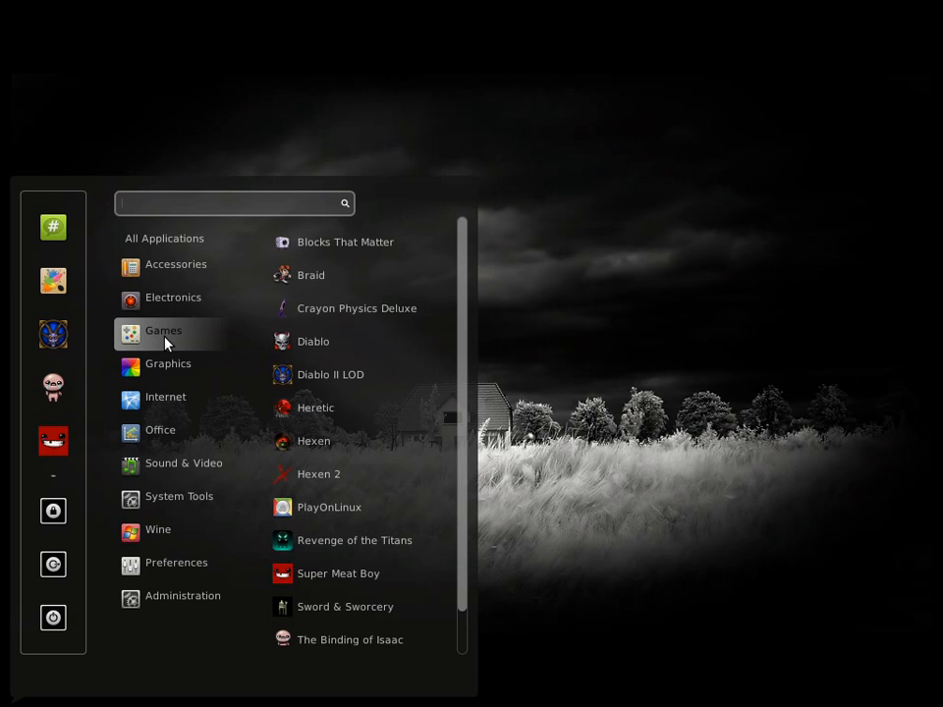
{"action": "left_click", "coordinate": [177, 263]}
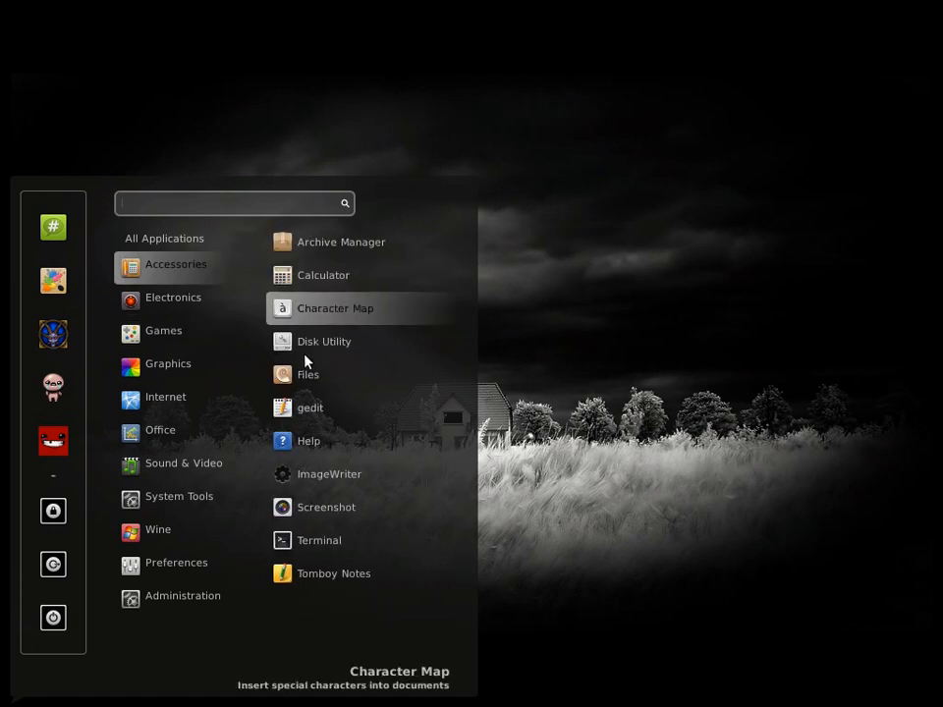
{"action": "left_click", "coordinate": [318, 540]}
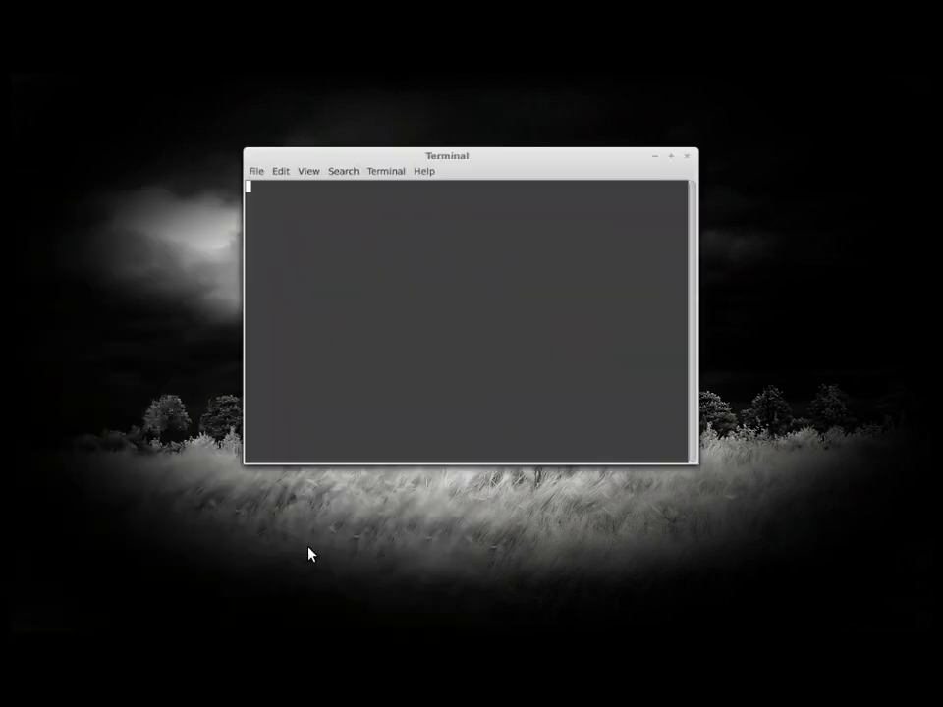